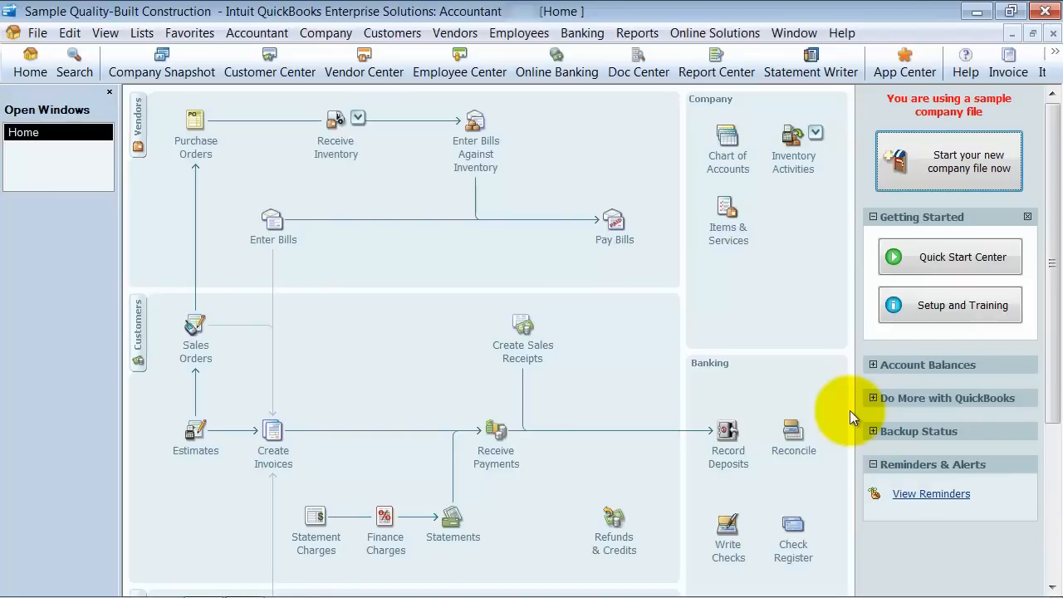
pyautogui.moveTo(789, 307)
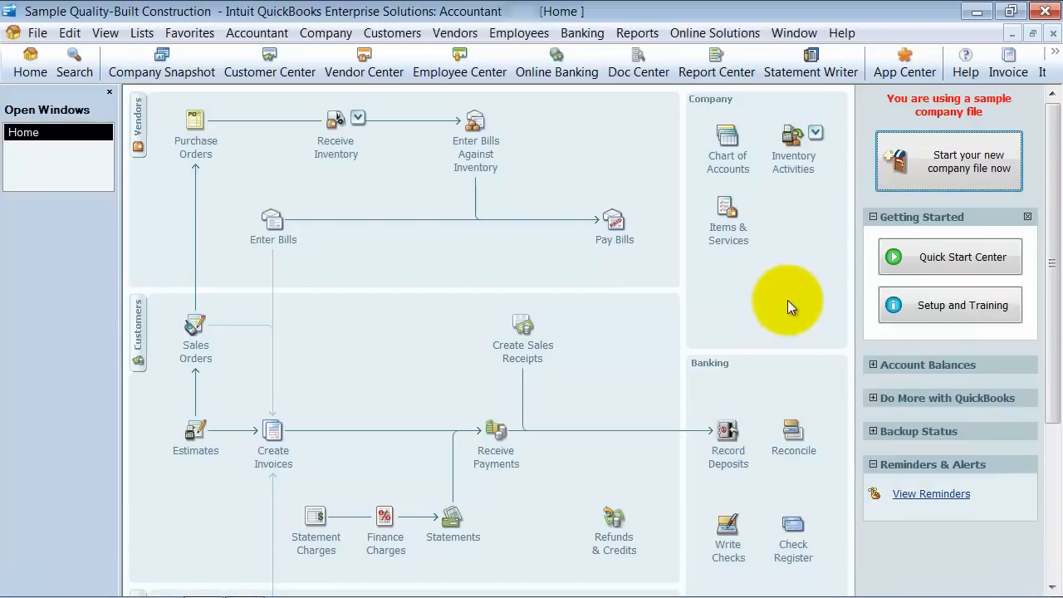
pyautogui.moveTo(349, 267)
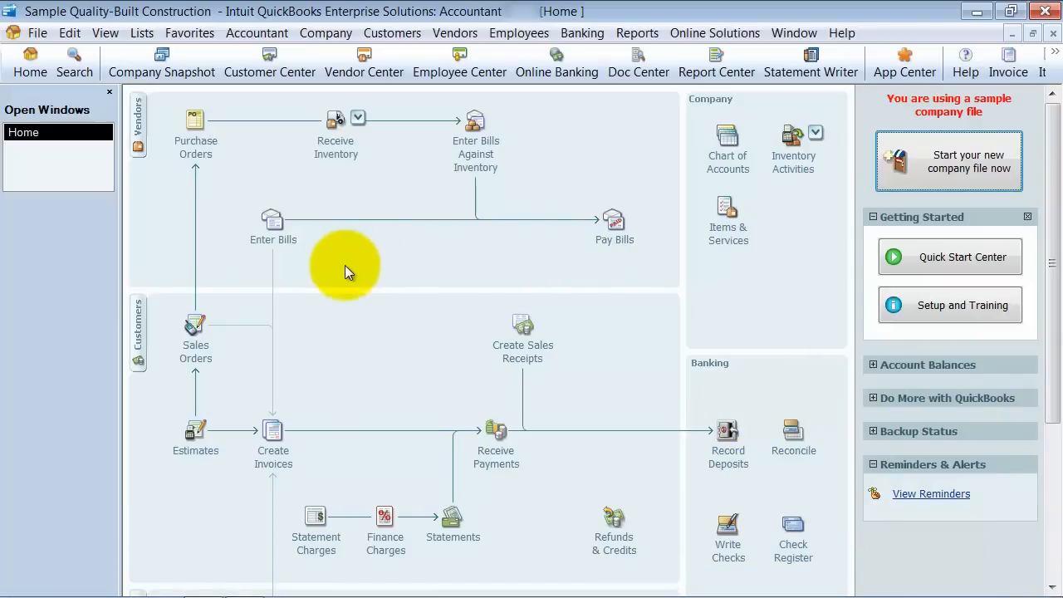
pyautogui.moveTo(403, 393)
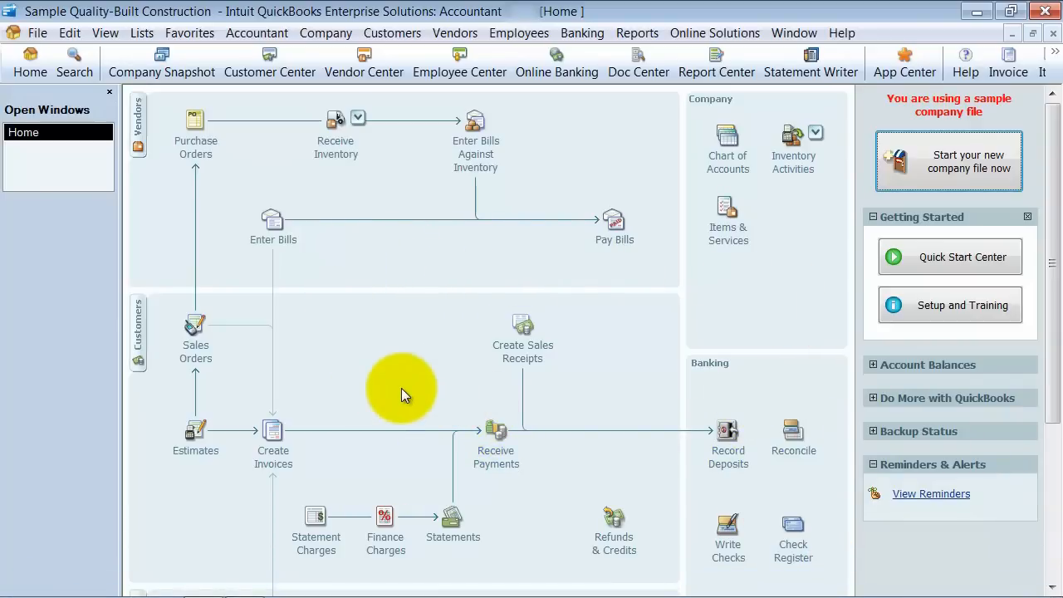
pyautogui.moveTo(582, 495)
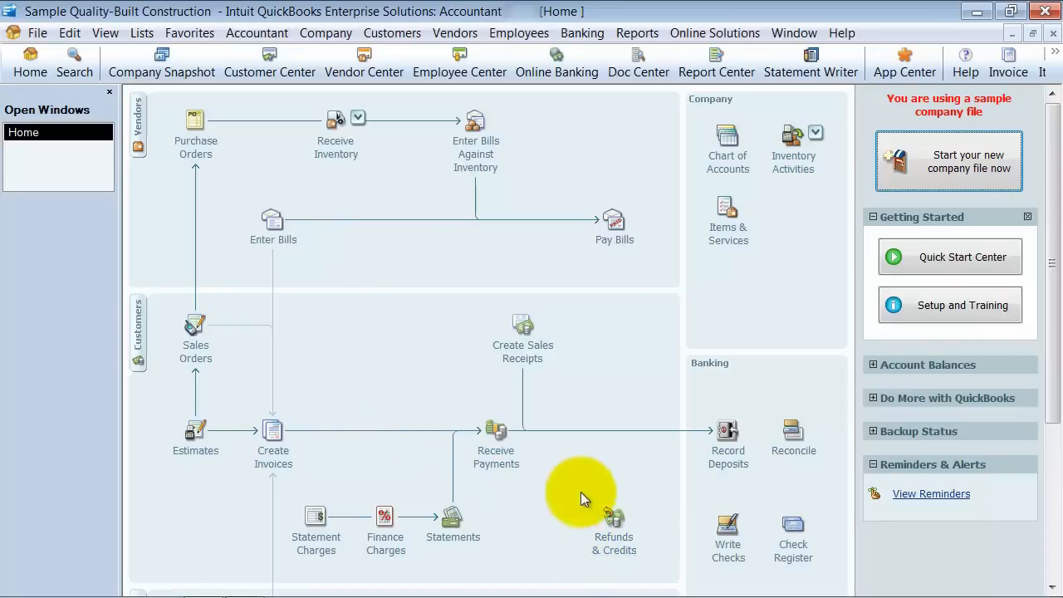
pyautogui.moveTo(282, 274)
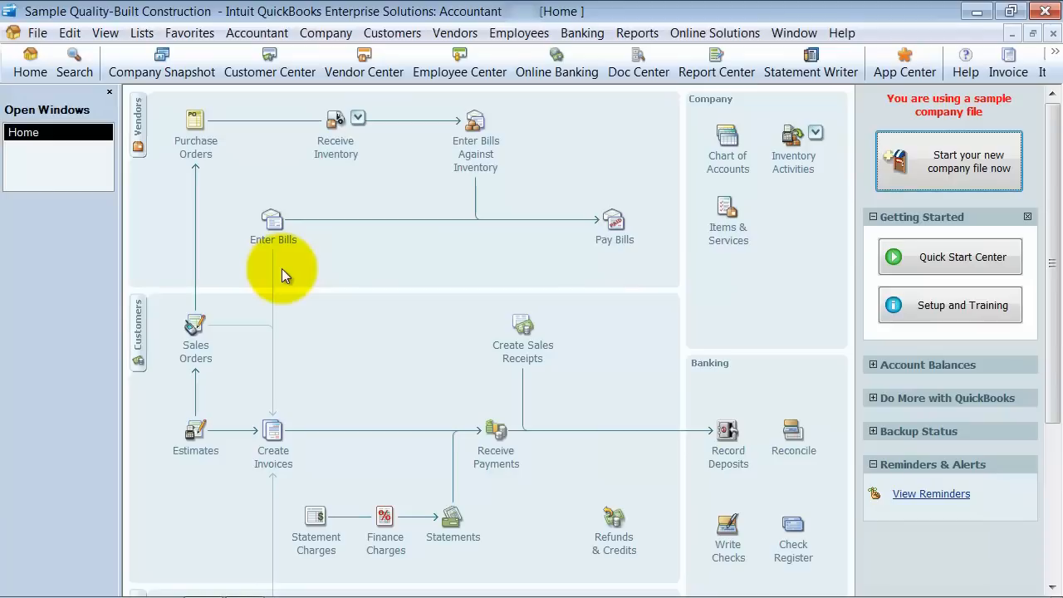
pyautogui.moveTo(261, 239)
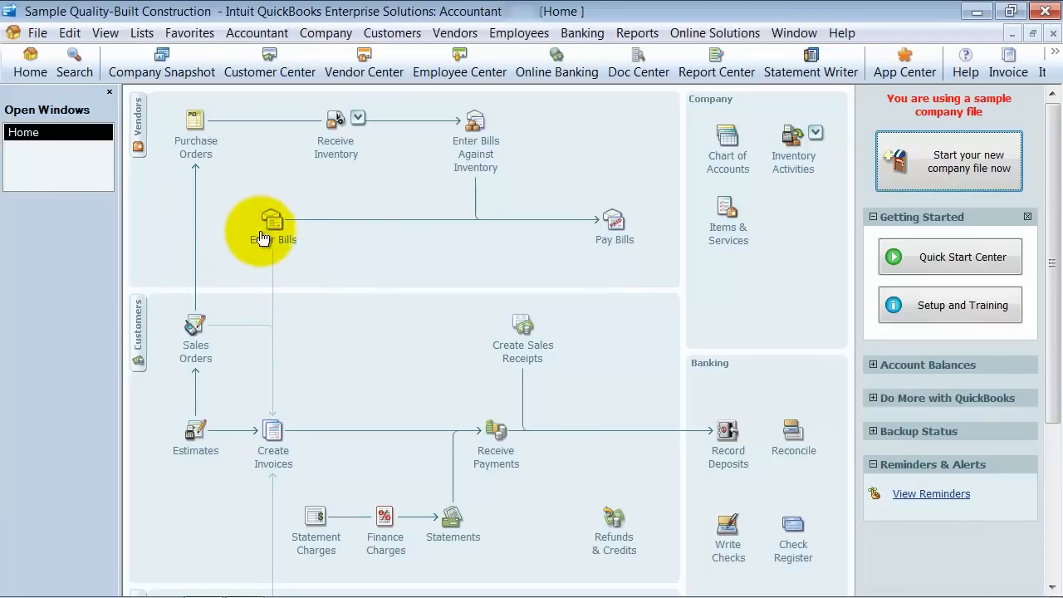
# Step: Start a vendor credit in Enter Bills for All Star Truck Sales
pyautogui.click(262, 224)
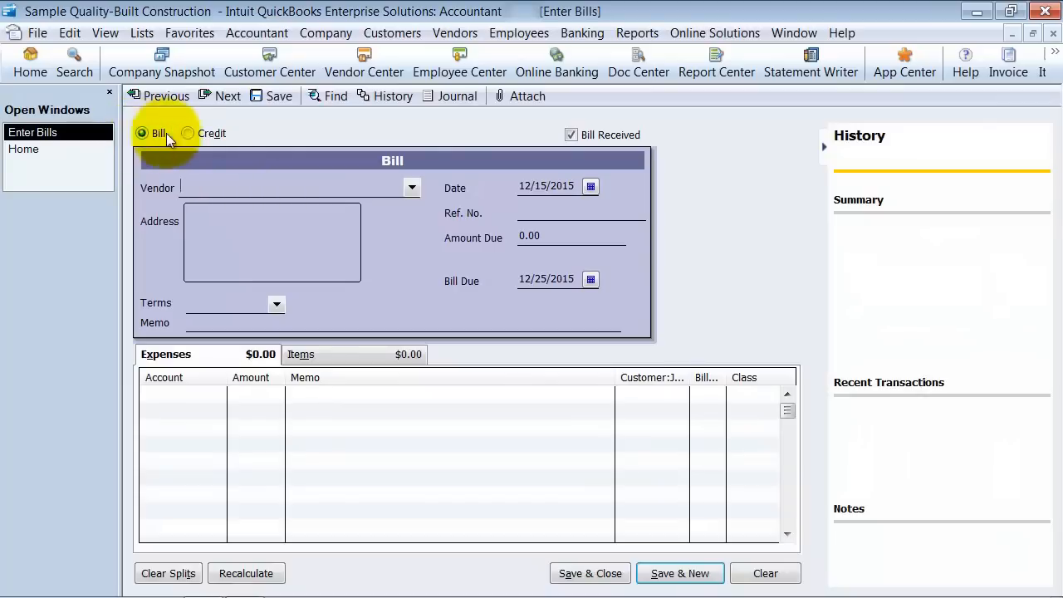
pyautogui.click(187, 133)
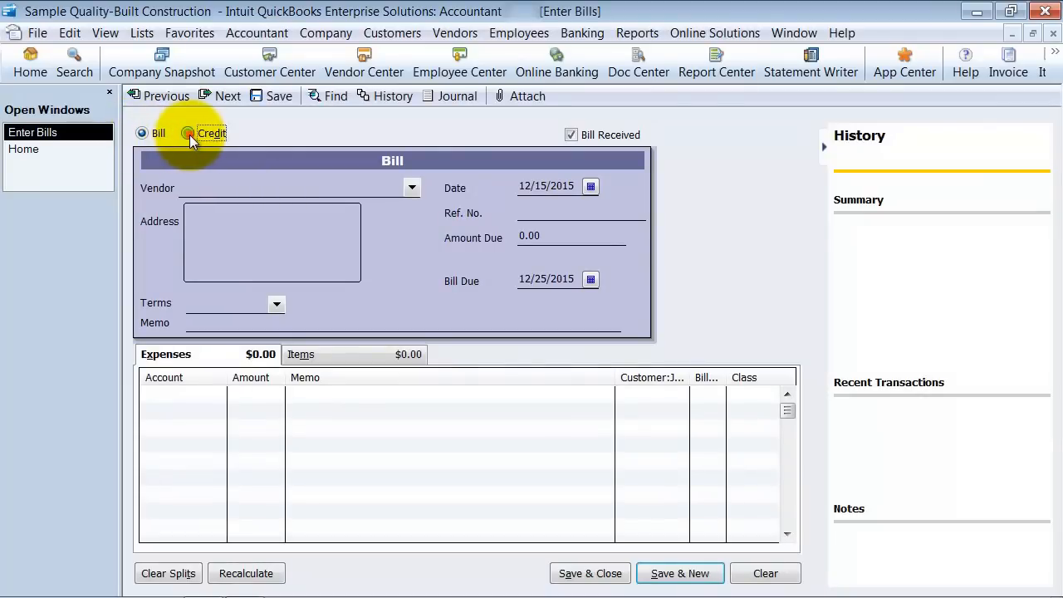
pyautogui.click(188, 133)
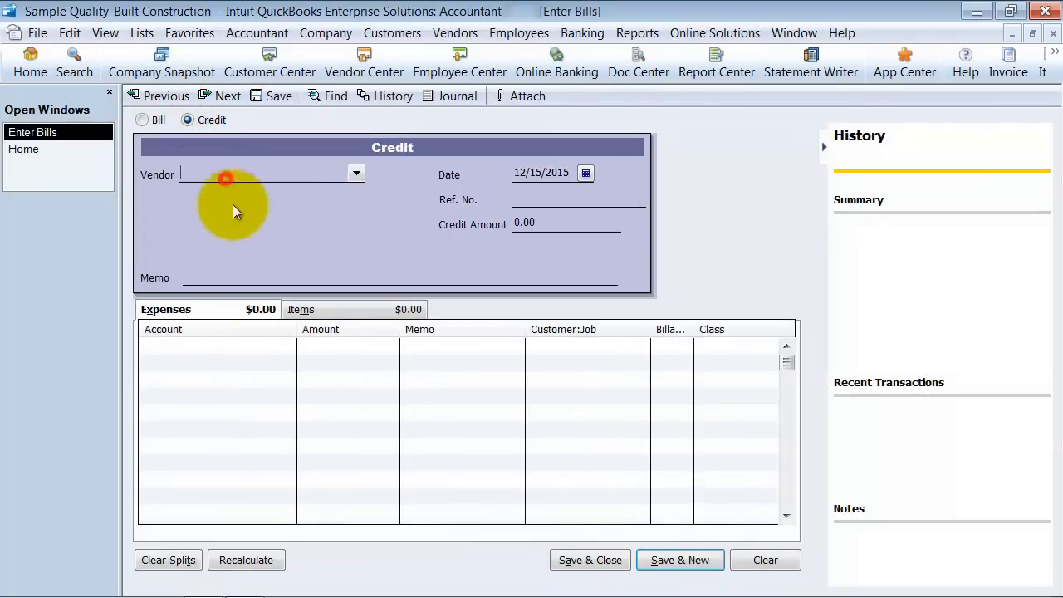
pyautogui.write('All Star Truck Sales')
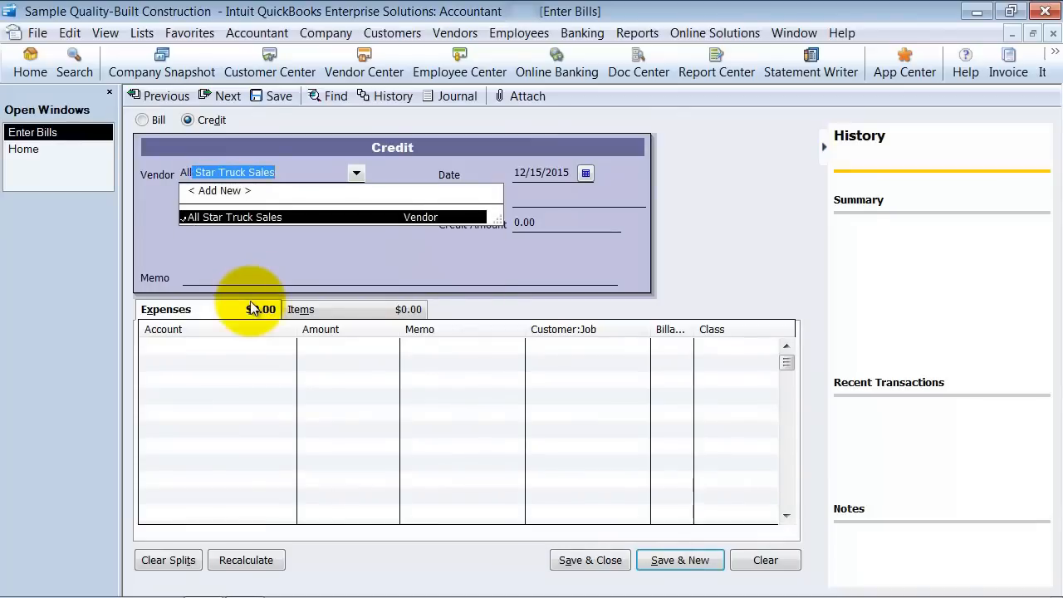
pyautogui.click(241, 217)
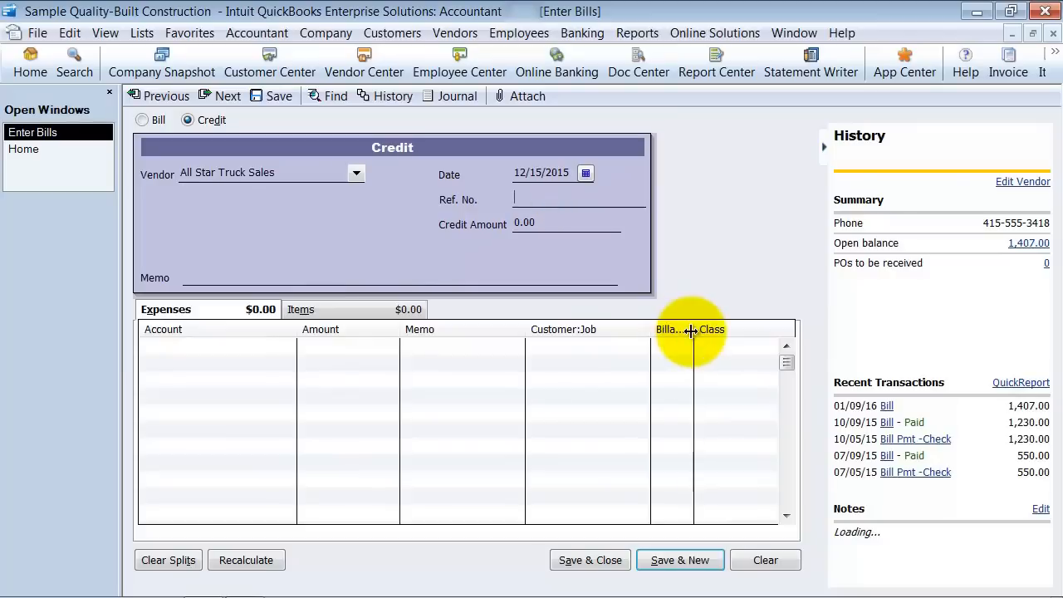
# Step: Enter reference number 4578 and a credit amount of 500
pyautogui.write('4578')
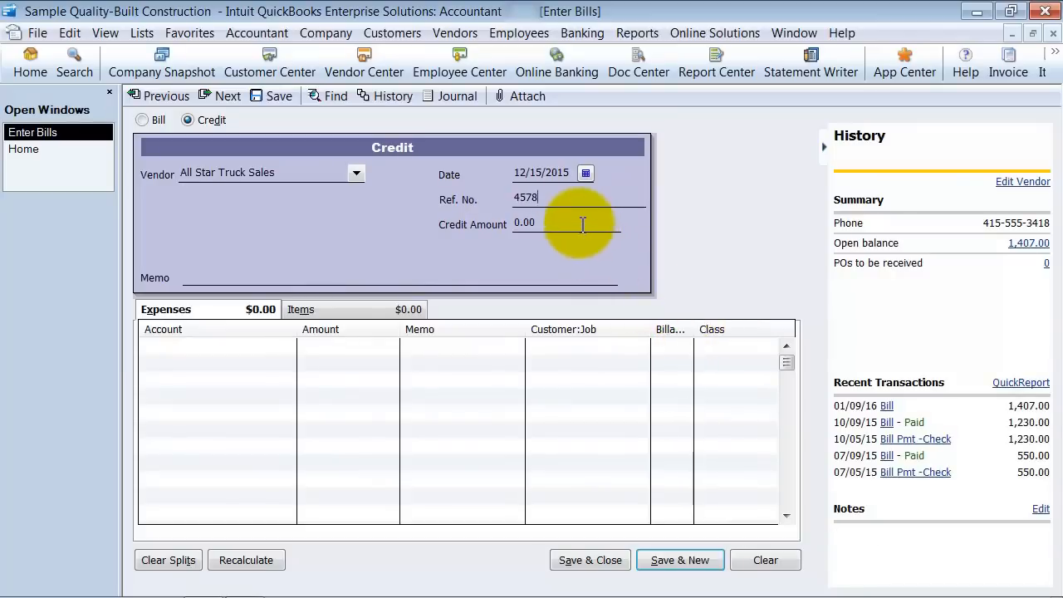
pyautogui.write('500')
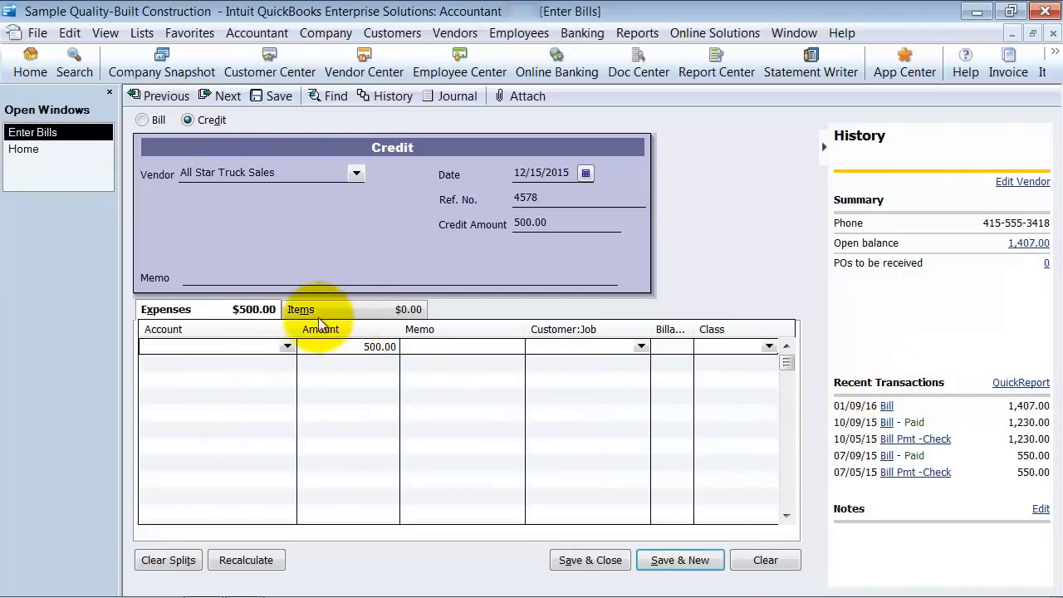
# Step: Charge the $500 credit line to account 6103 Repairs & Maintenance
pyautogui.click(287, 346)
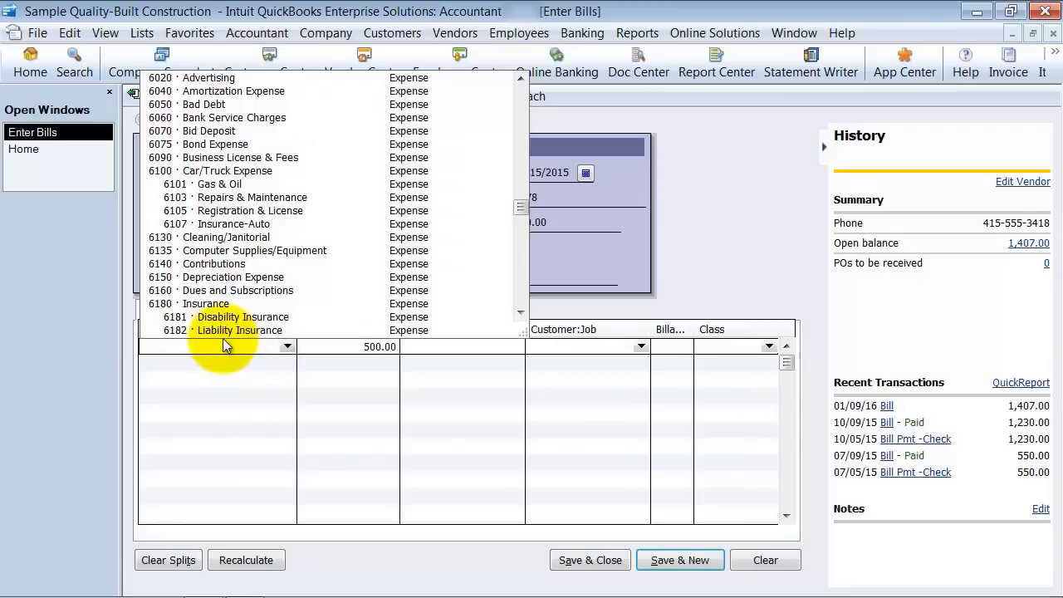
pyautogui.moveTo(232, 184)
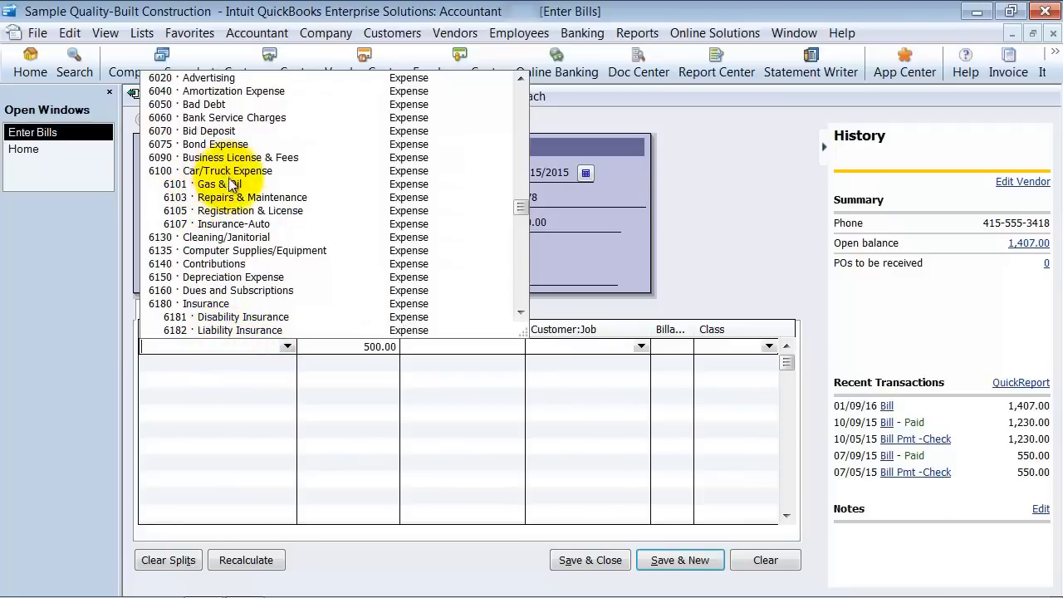
pyautogui.click(251, 197)
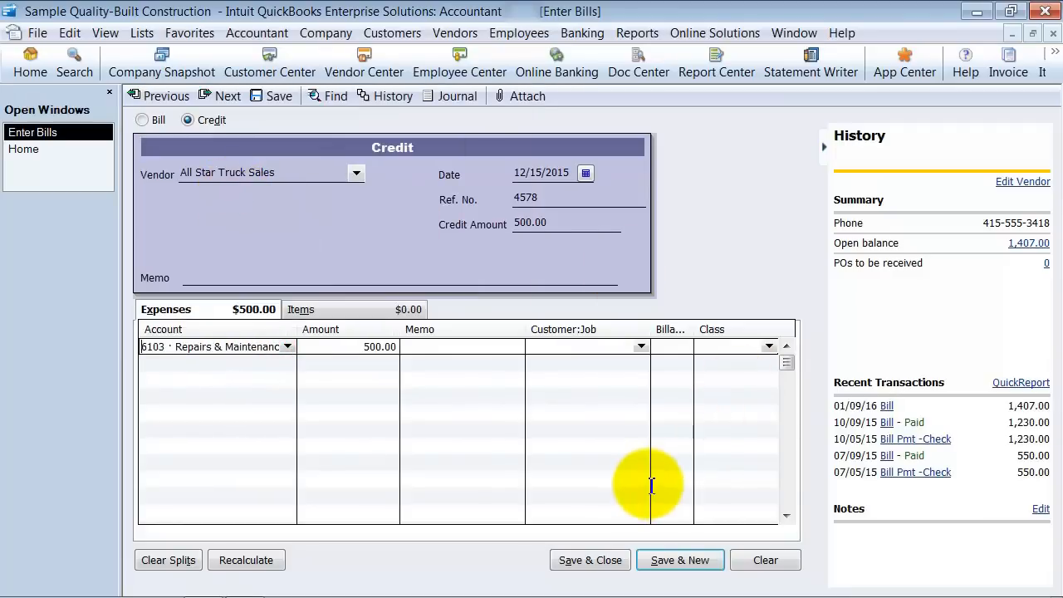
pyautogui.moveTo(516, 429)
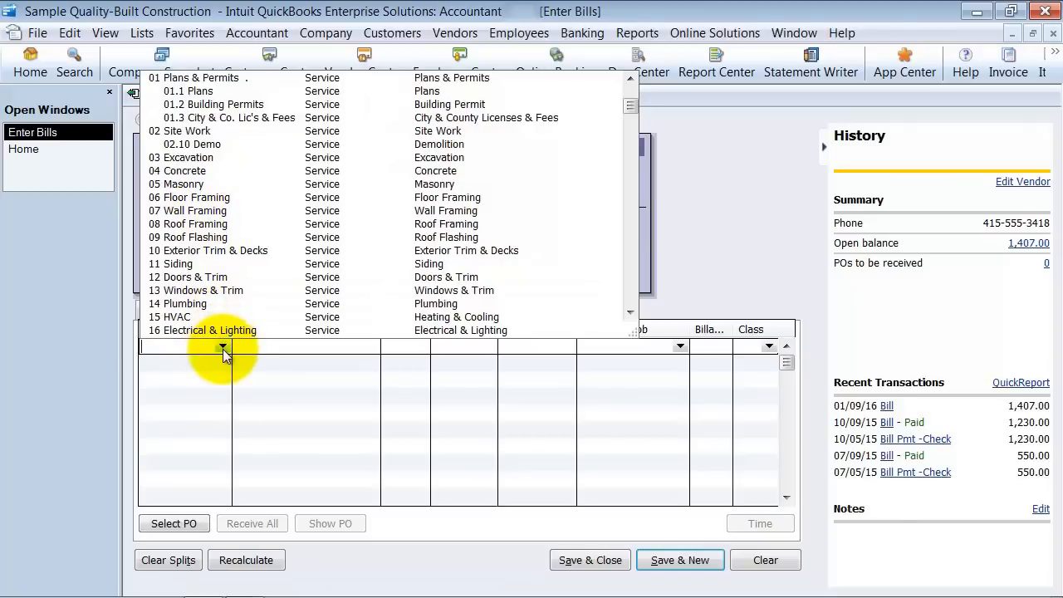
pyautogui.scroll(-3)
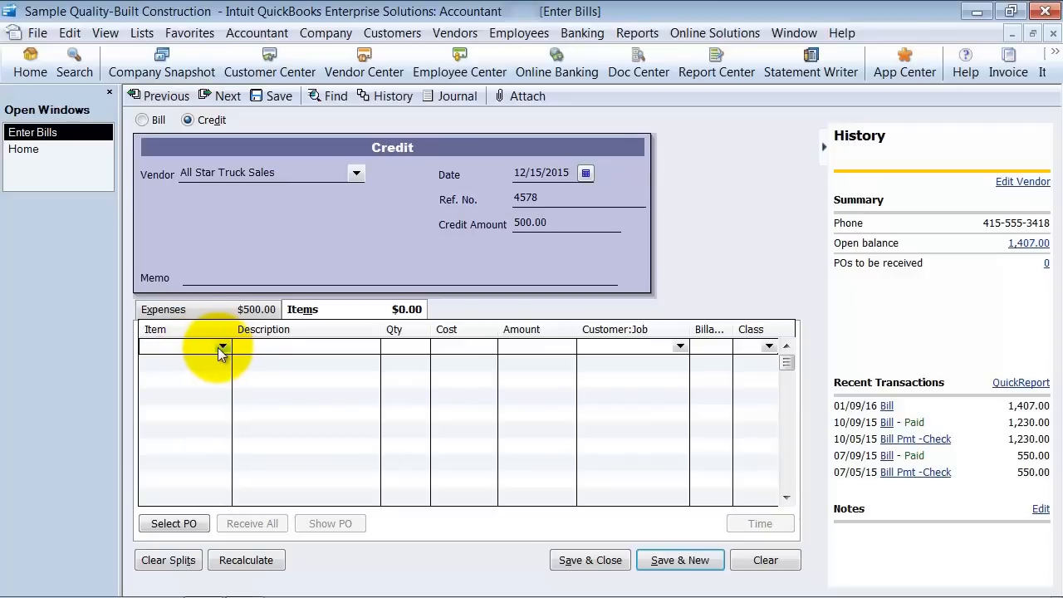
pyautogui.click(165, 309)
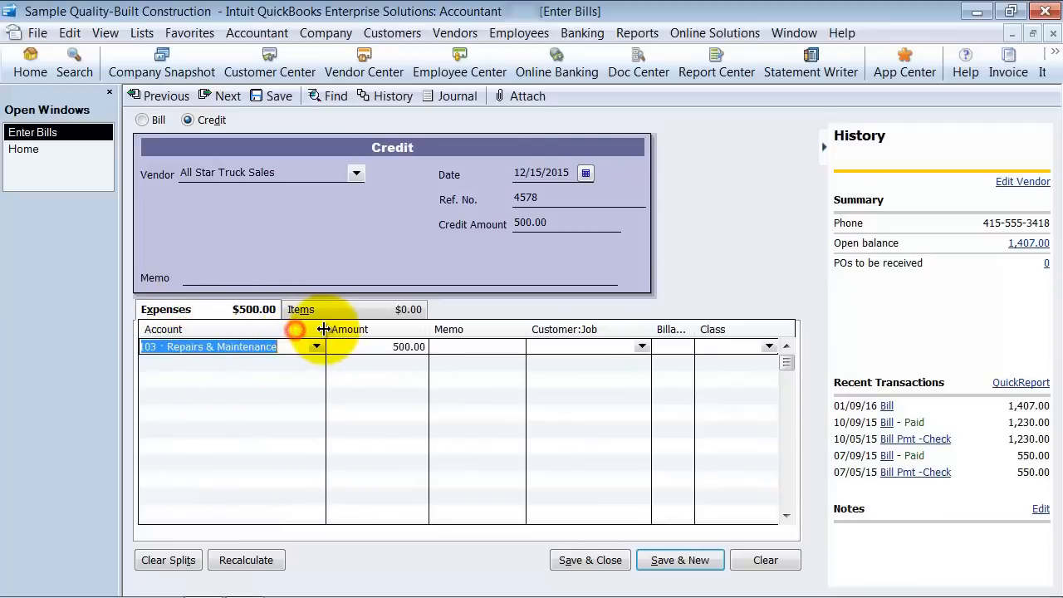
pyautogui.click(785, 346)
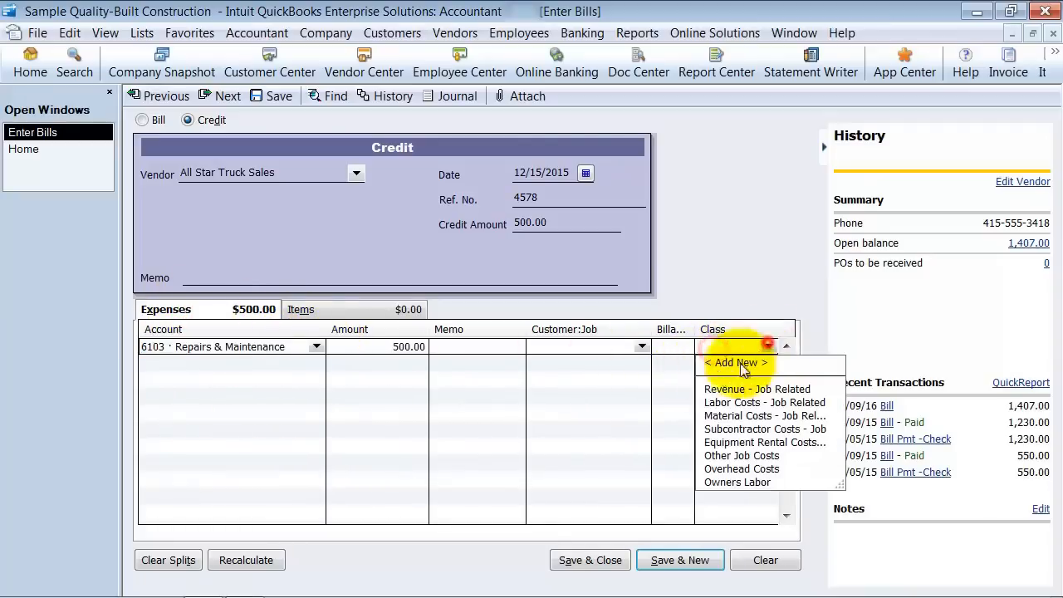
pyautogui.click(742, 455)
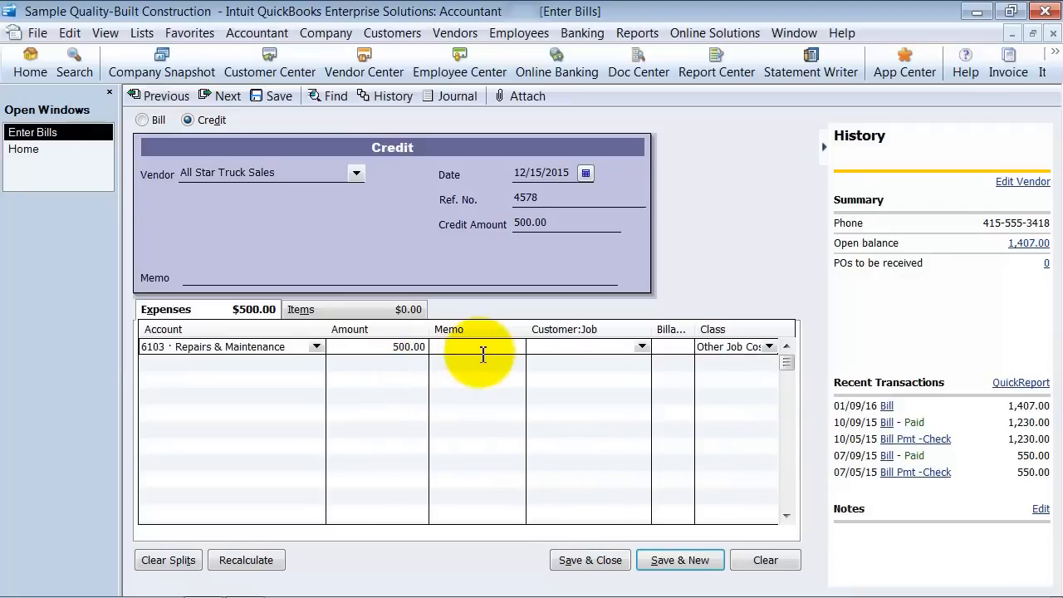
pyautogui.moveTo(511, 422)
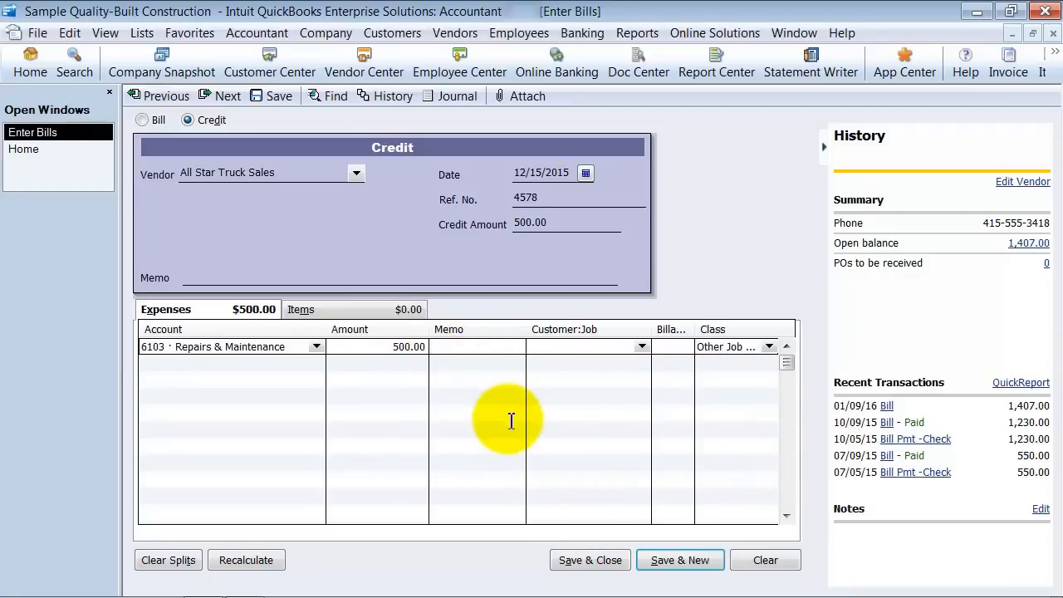
pyautogui.write("Didn't need to replace front tire")
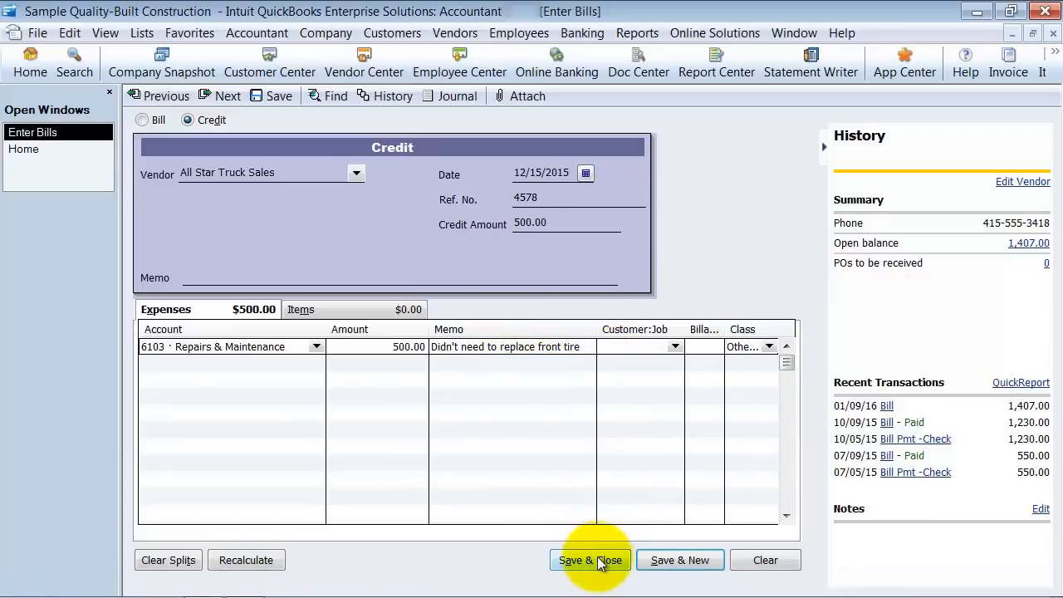
pyautogui.click(590, 560)
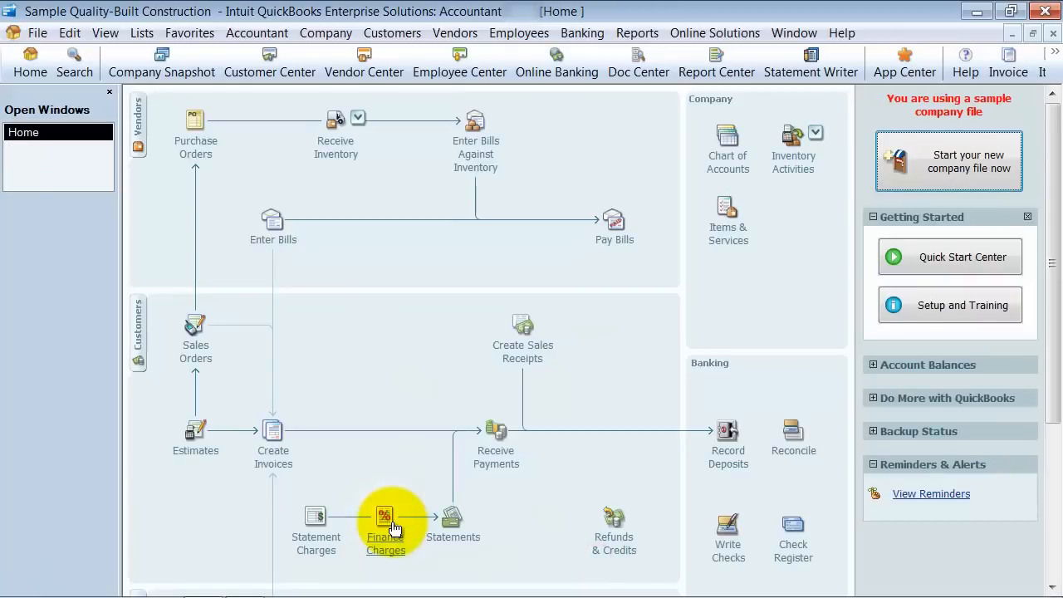
pyautogui.moveTo(385, 519)
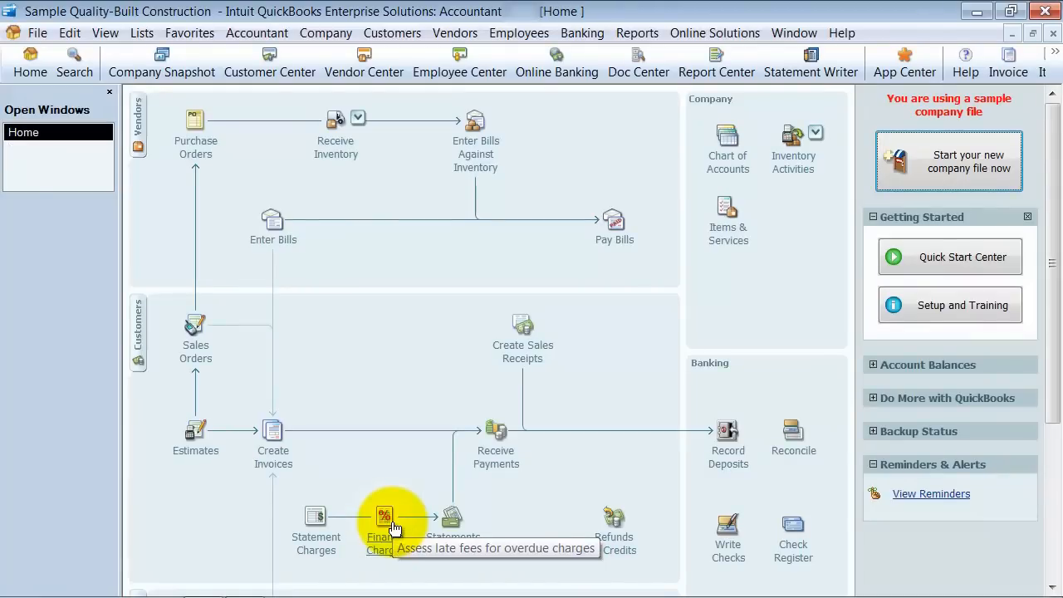
pyautogui.moveTo(415, 461)
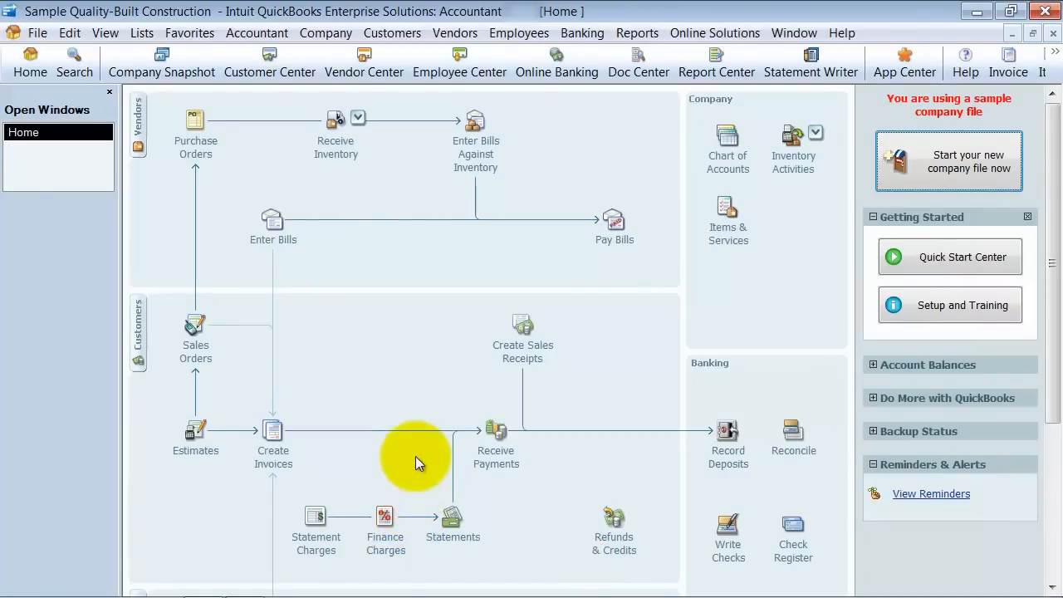
pyautogui.moveTo(432, 386)
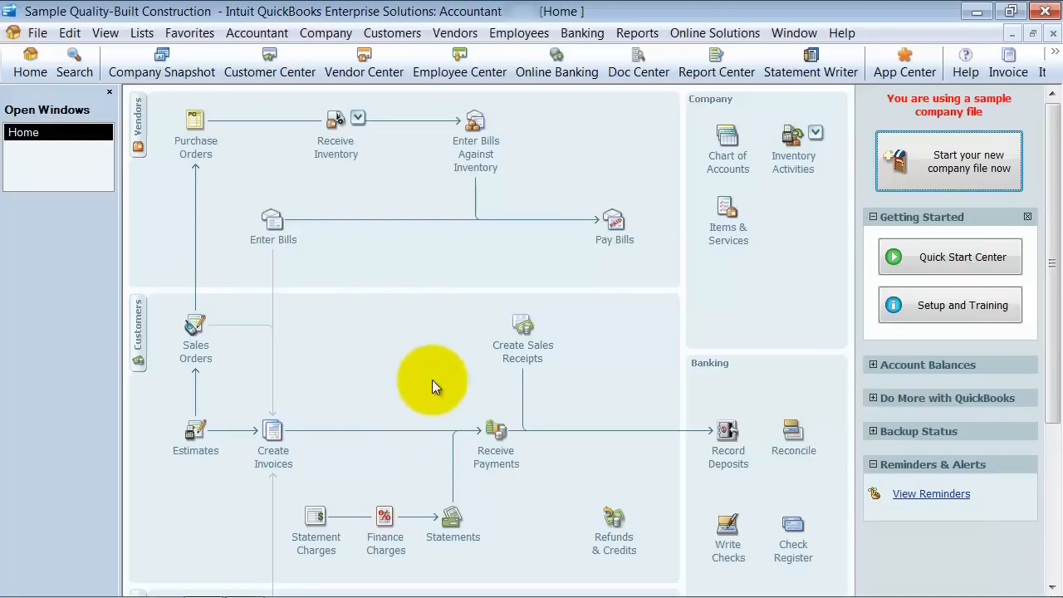
pyautogui.moveTo(602, 241)
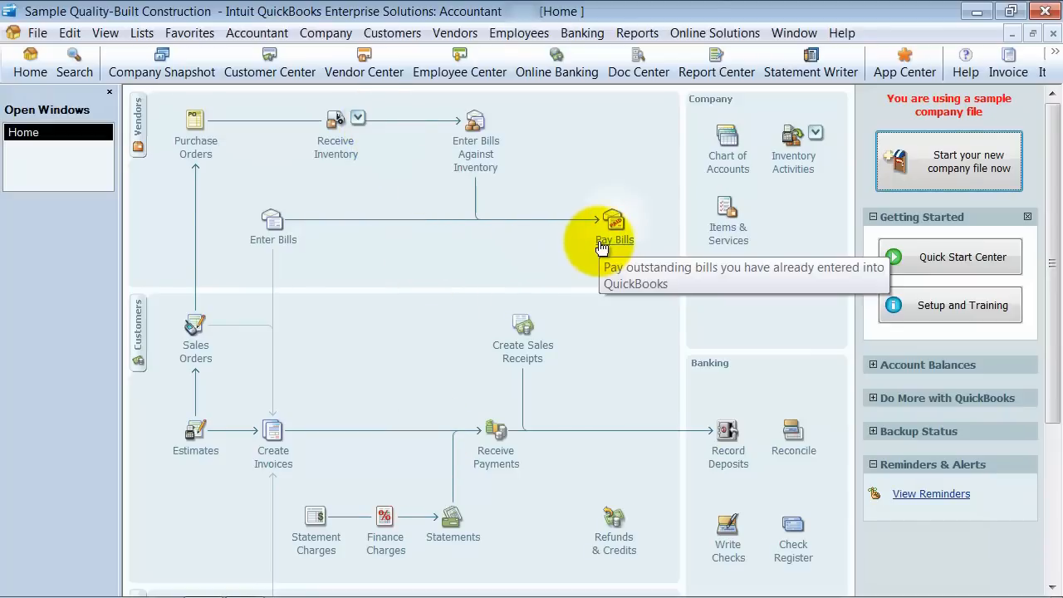
# Step: In Pay Bills, filter to All Star Truck Sales and view the $1,407 bill's $500 available credit
pyautogui.click(614, 220)
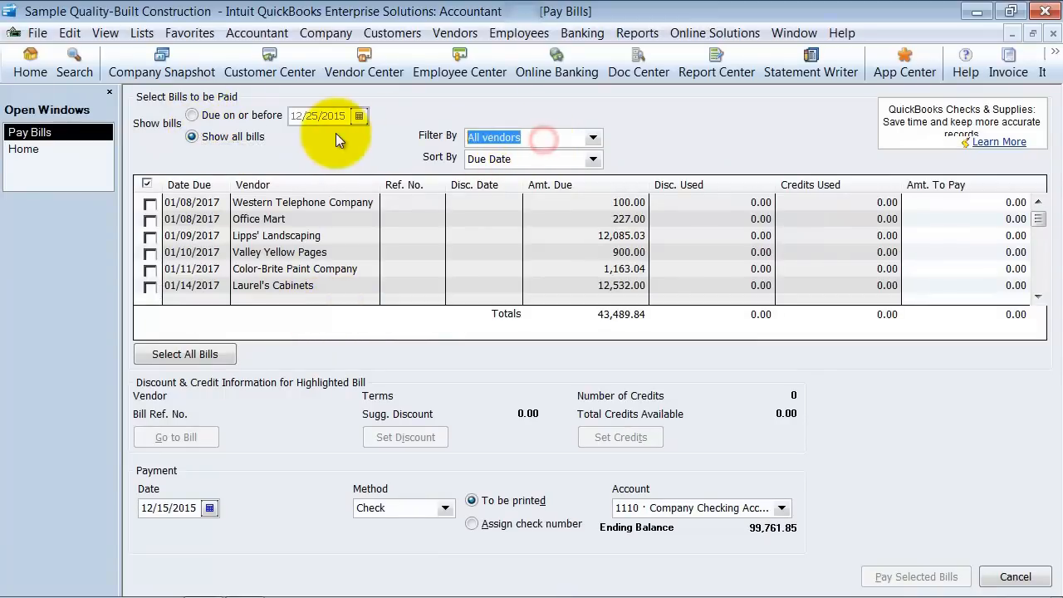
pyautogui.click(532, 137)
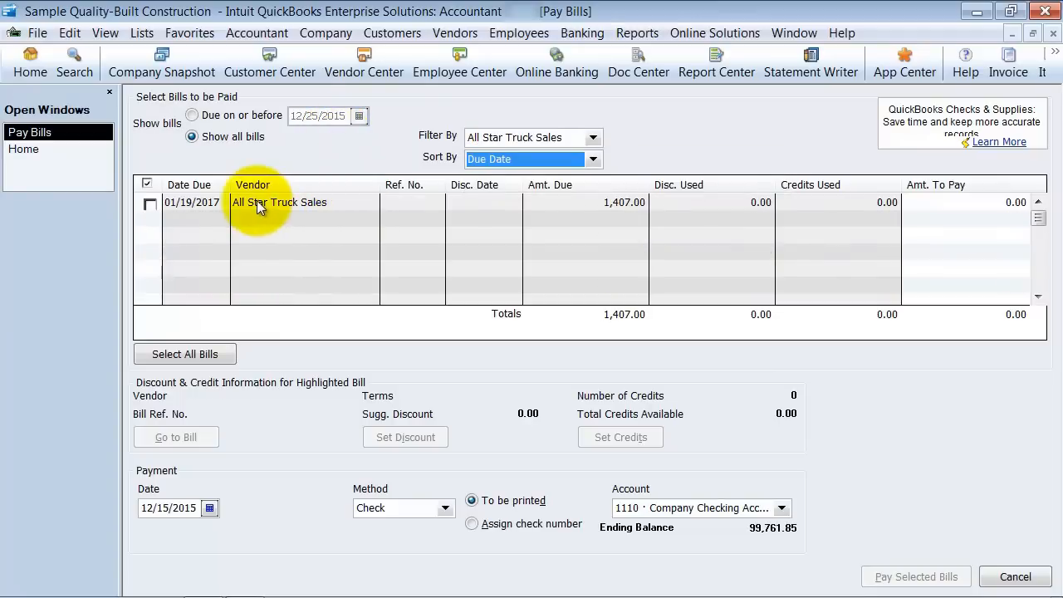
pyautogui.click(279, 202)
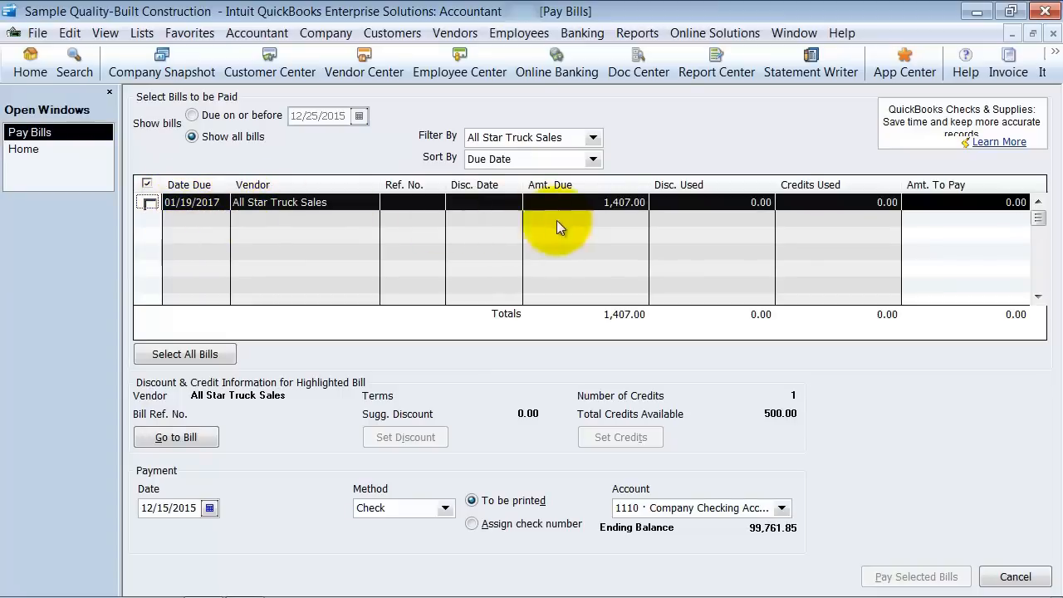
pyautogui.moveTo(718, 209)
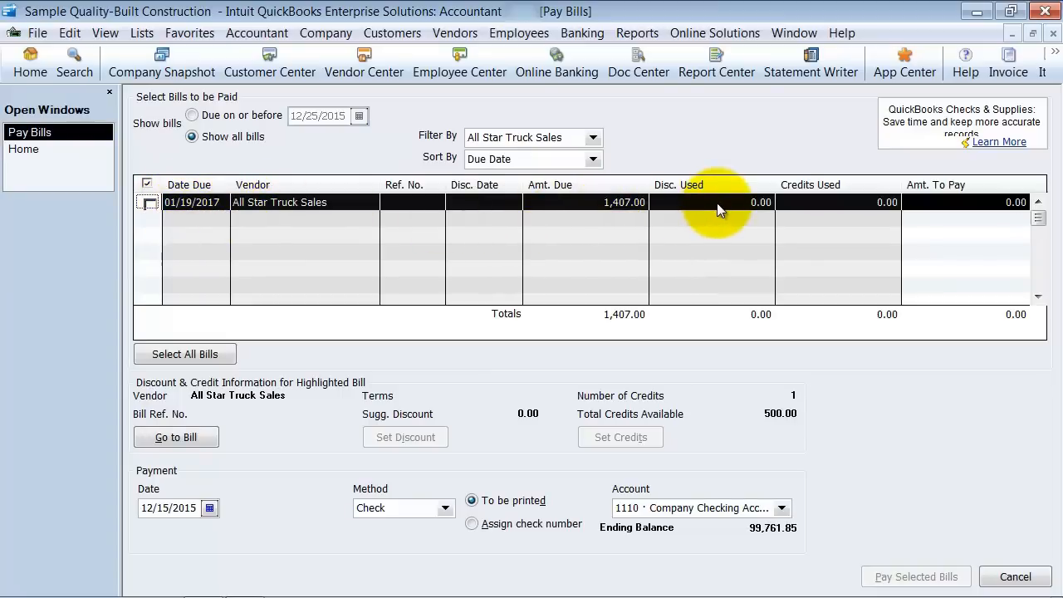
pyautogui.moveTo(594, 423)
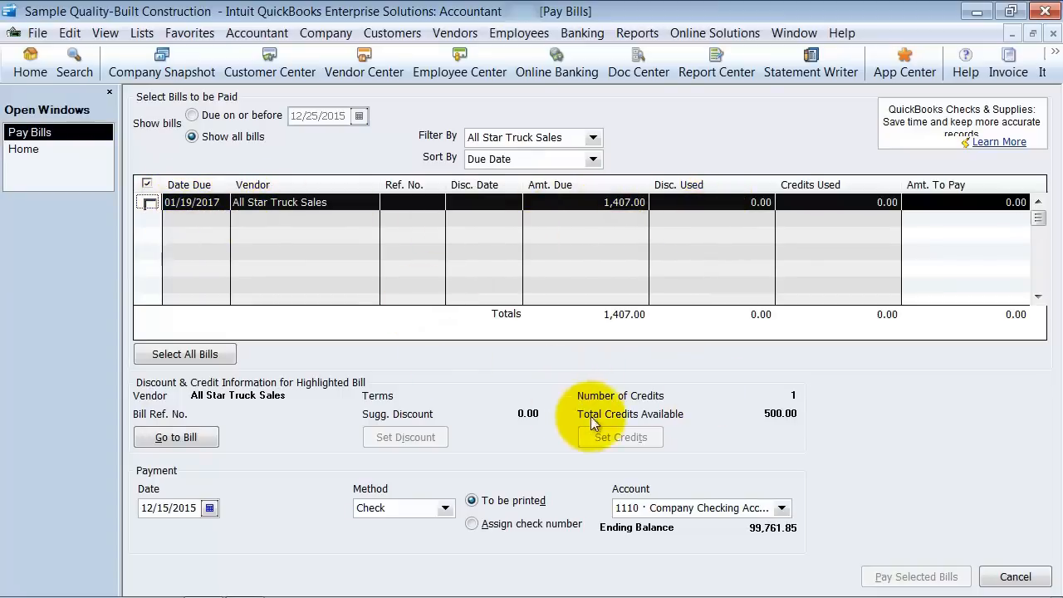
pyautogui.moveTo(748, 420)
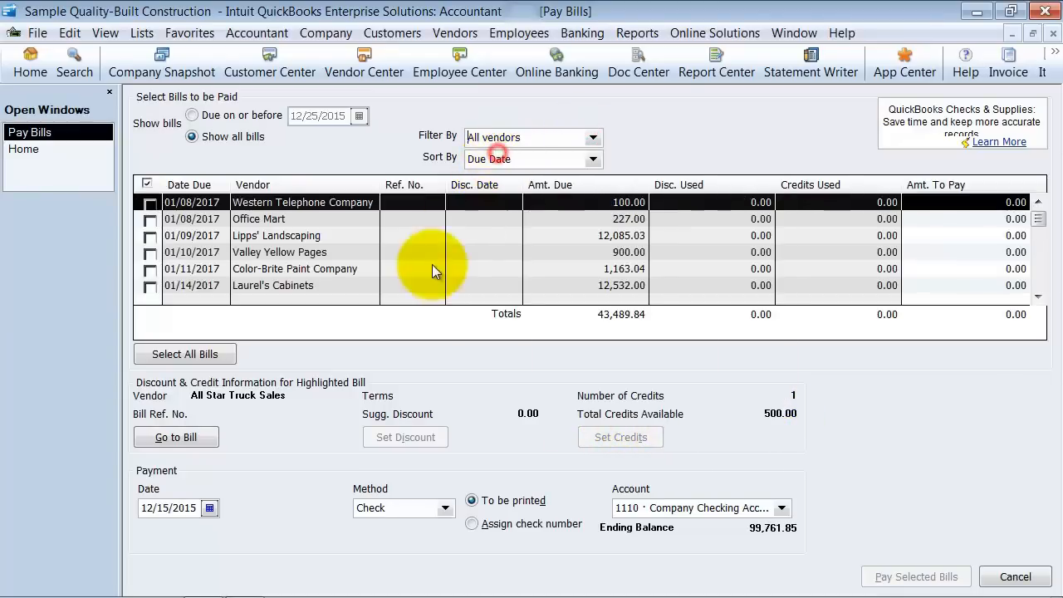
# Step: Mark the All Star Truck Sales $1,407 bill for payment, applying the $500 credit to leave $907
pyautogui.click(303, 202)
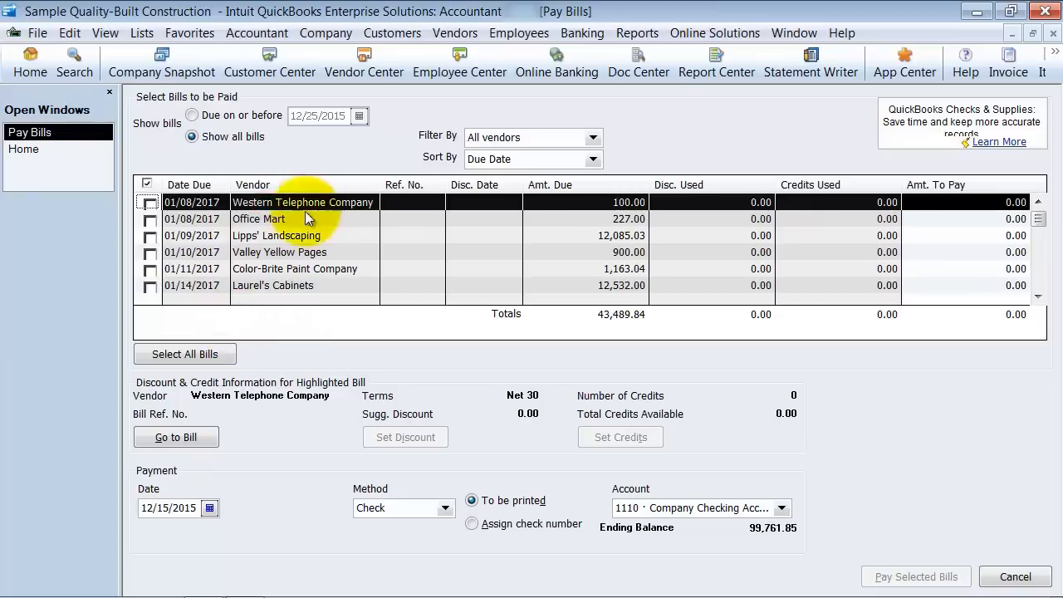
pyautogui.moveTo(773, 432)
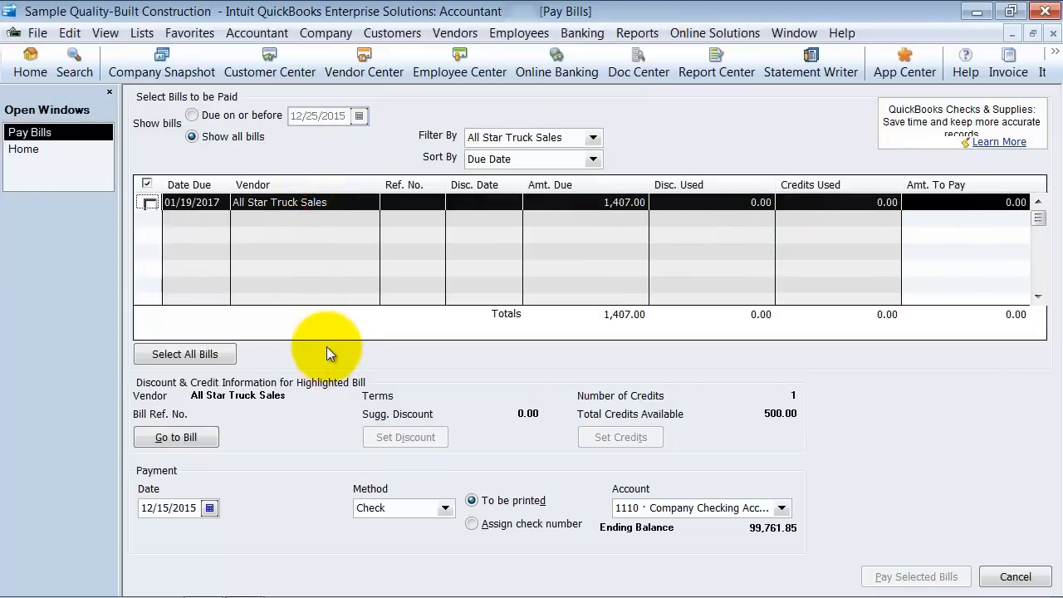
pyautogui.moveTo(211, 196)
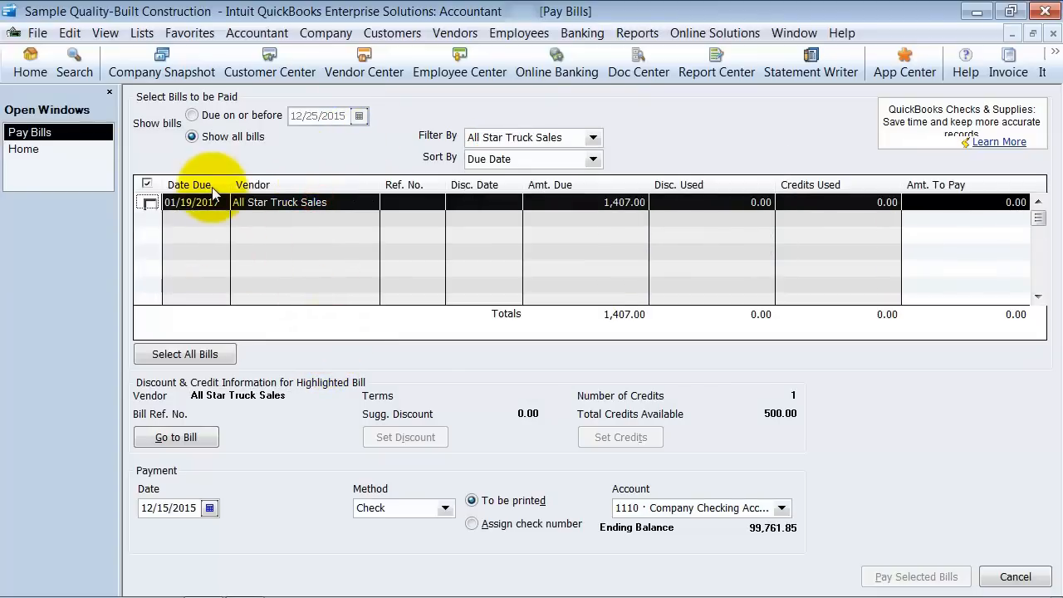
pyautogui.click(147, 202)
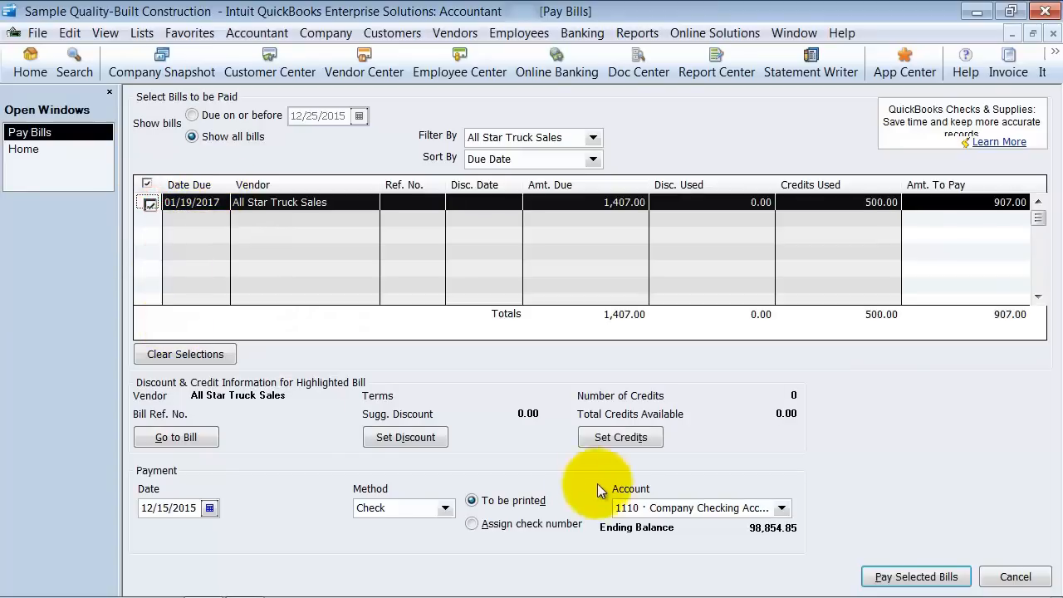
pyautogui.click(621, 437)
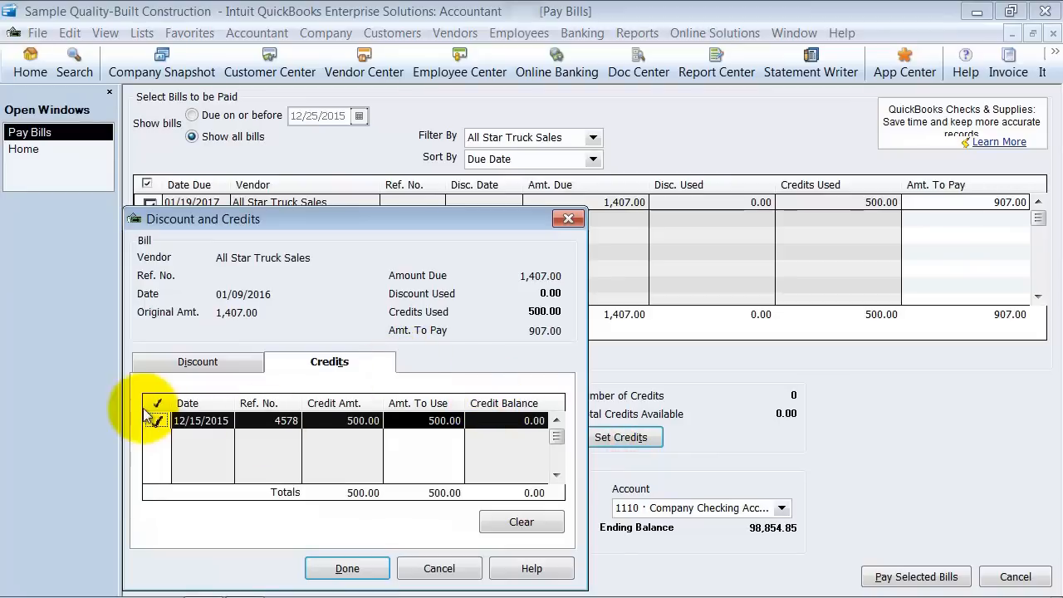
pyautogui.click(157, 421)
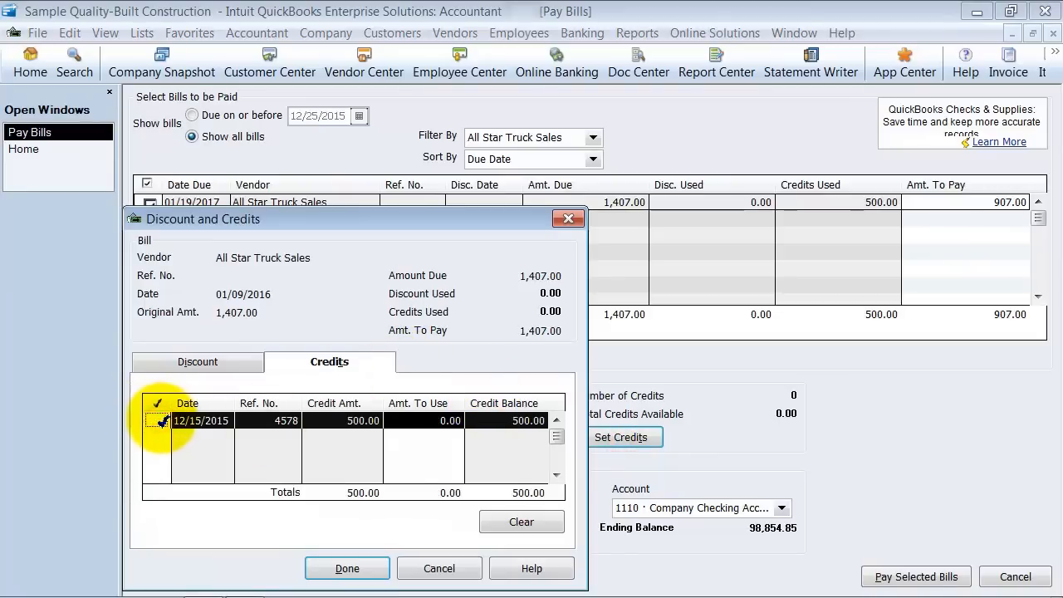
pyautogui.click(157, 421)
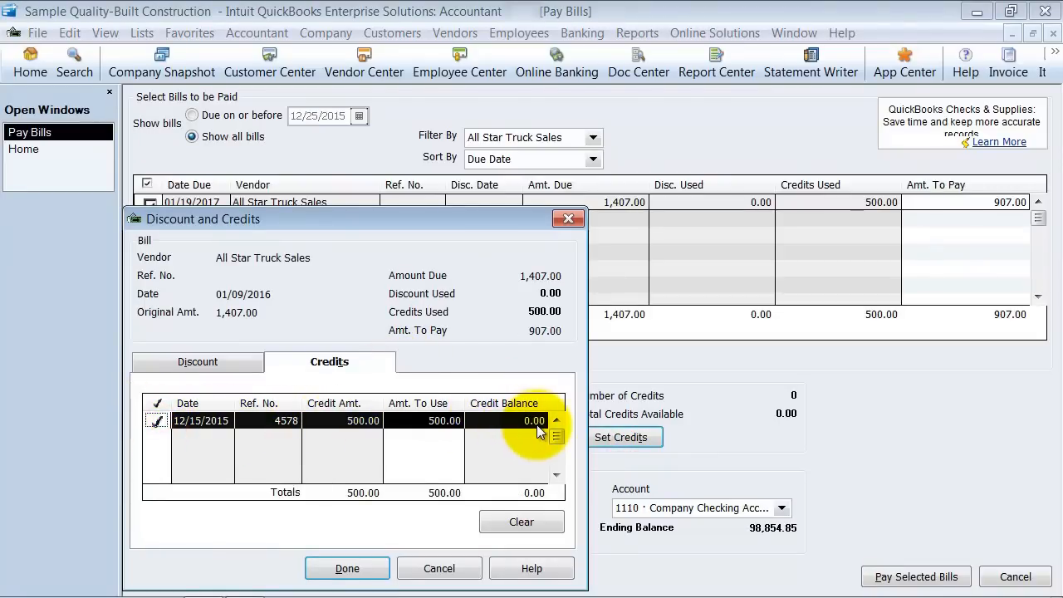
pyautogui.click(157, 420)
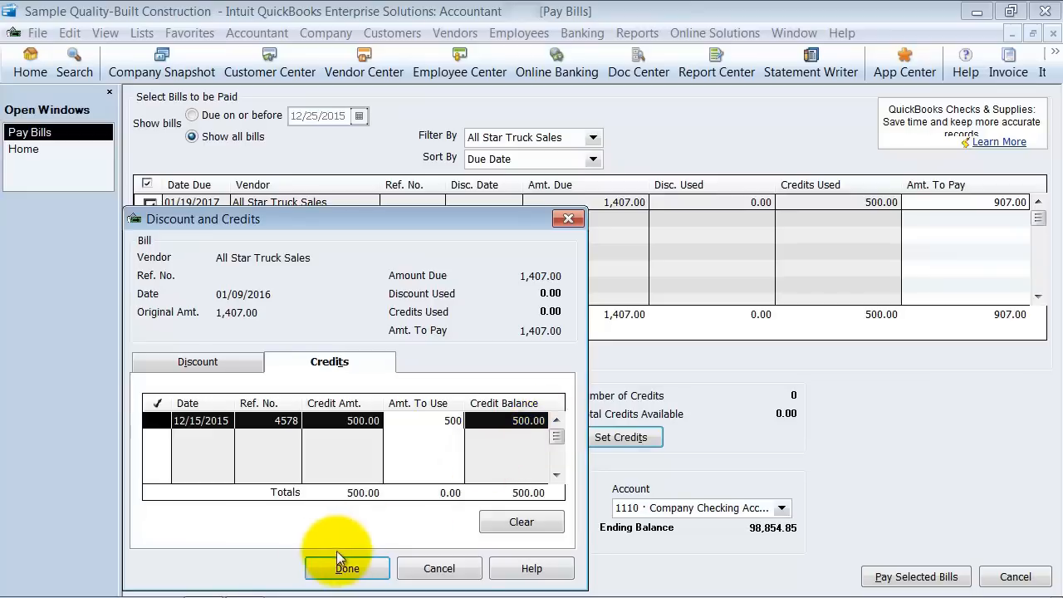
pyautogui.click(347, 568)
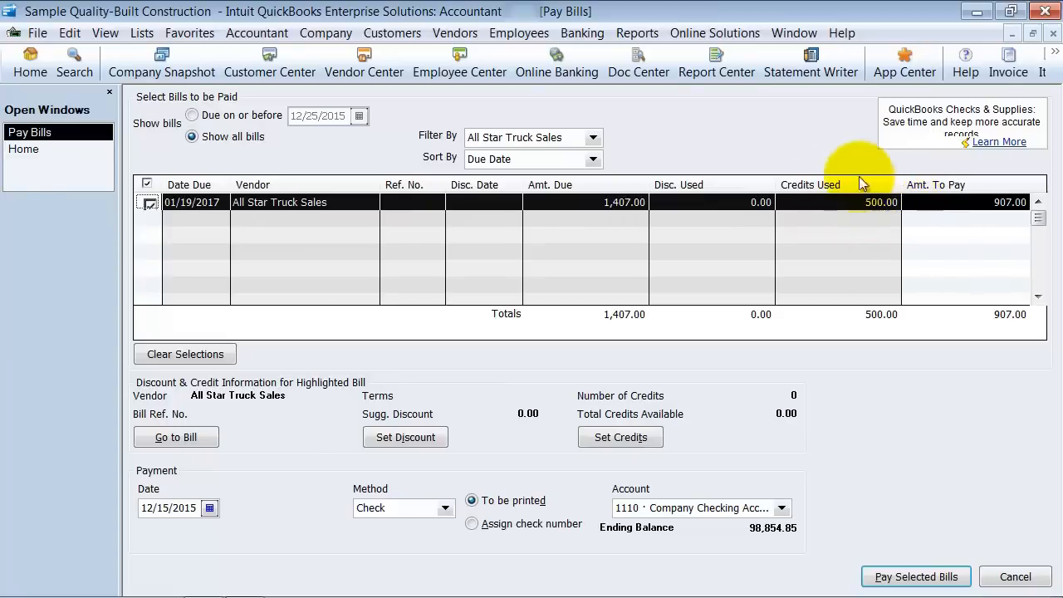
pyautogui.moveTo(712, 376)
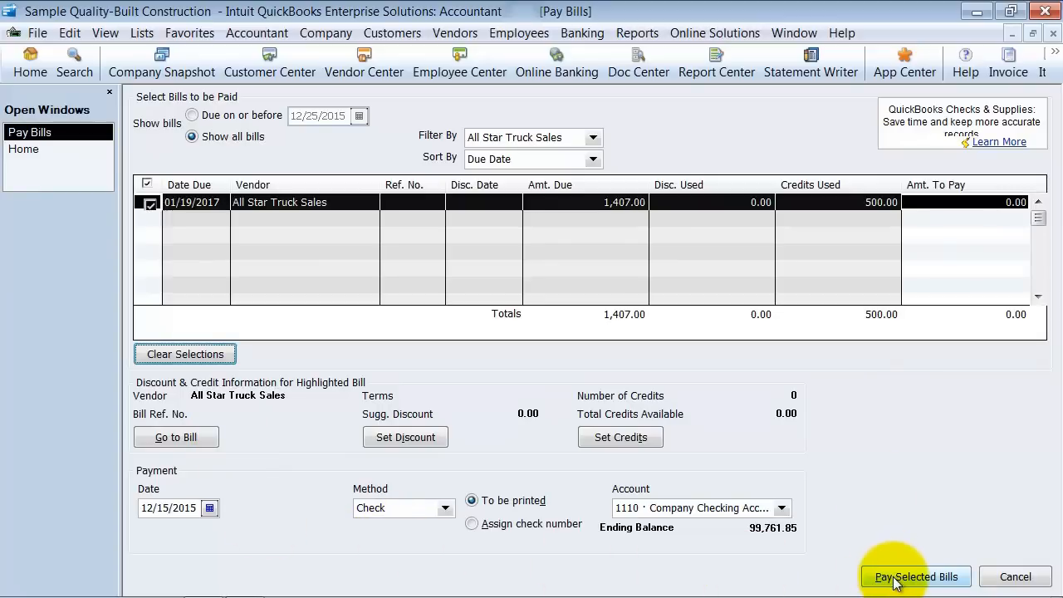
pyautogui.moveTo(606, 184)
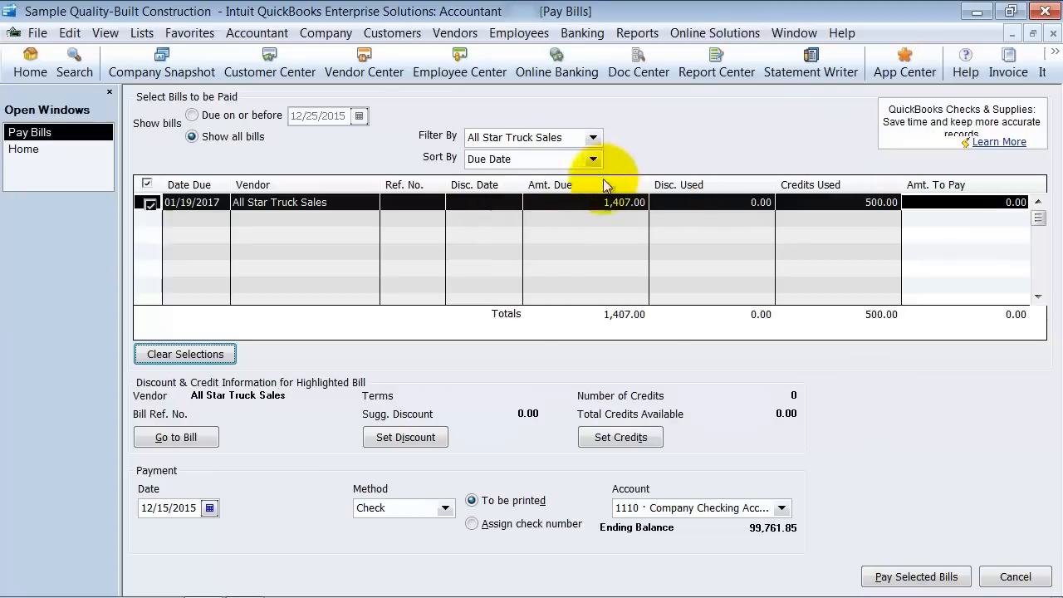
pyautogui.moveTo(916, 577)
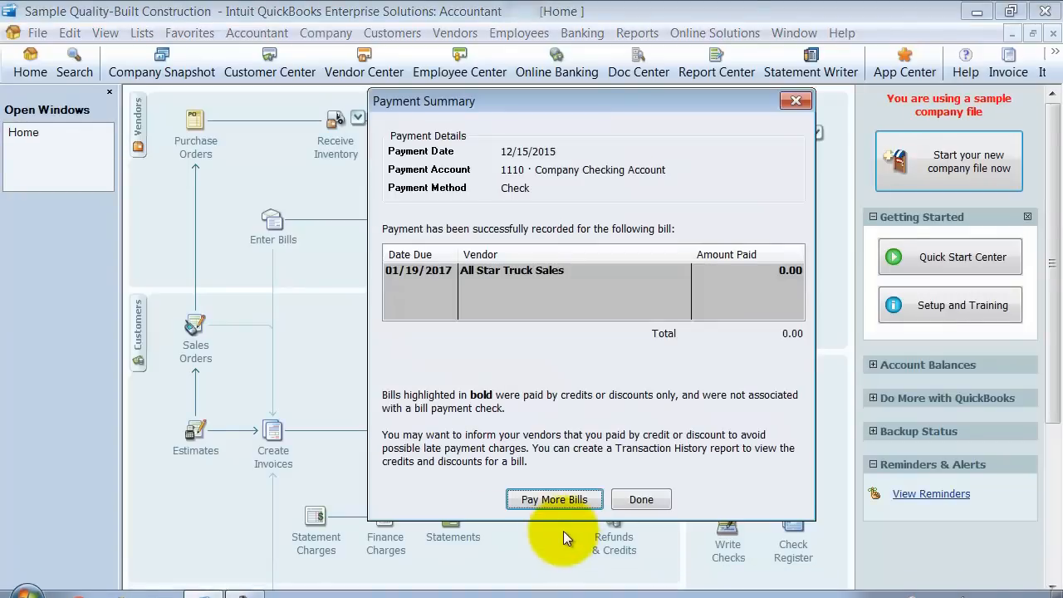
pyautogui.moveTo(507, 490)
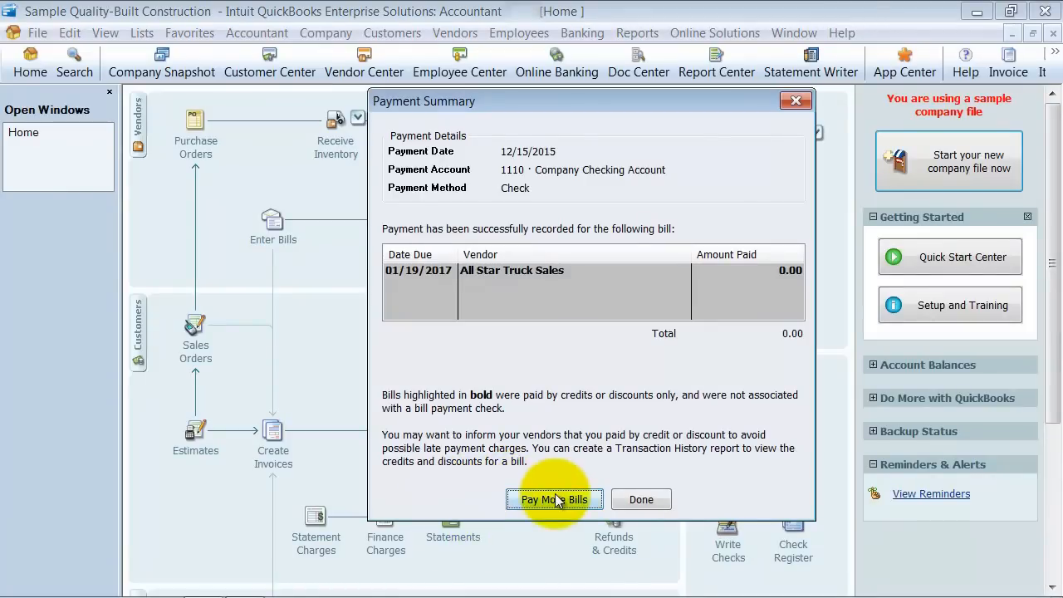
pyautogui.moveTo(584, 478)
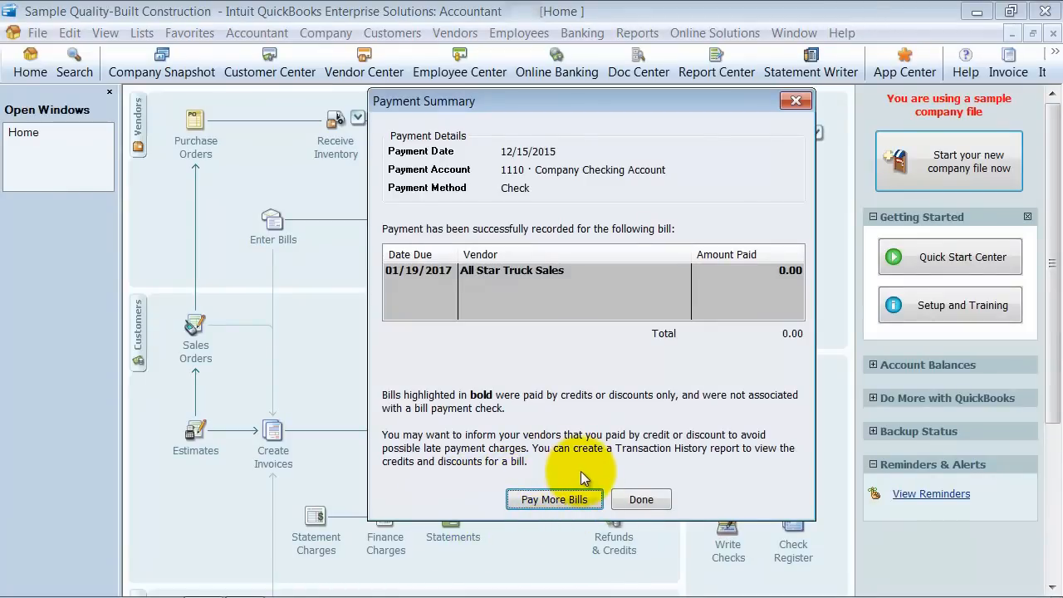
# Step: Close the payment summary after recording the credit-only payment, returning to Home
pyautogui.click(641, 499)
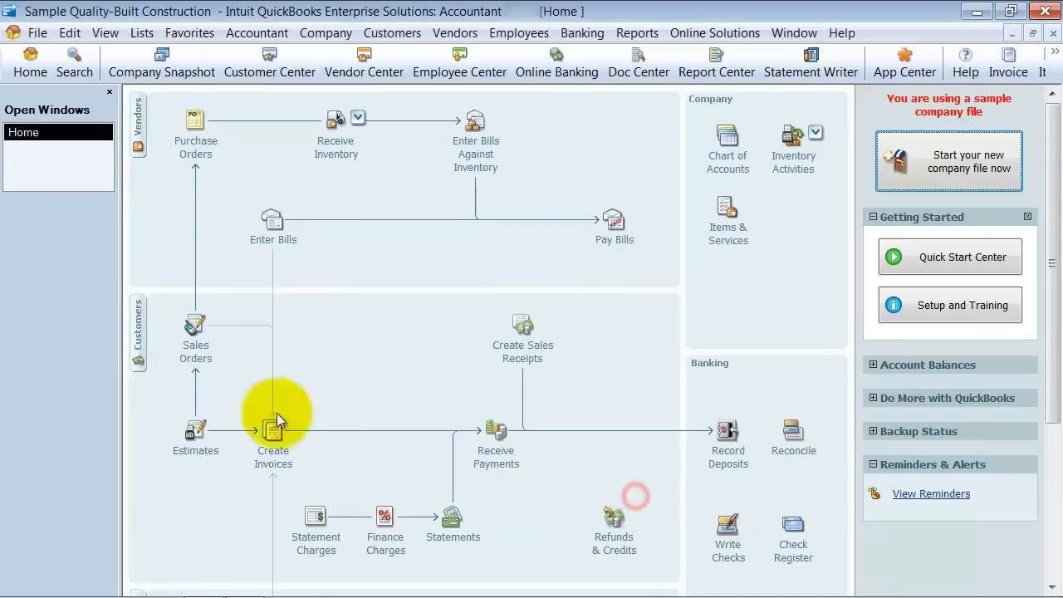
pyautogui.moveTo(570, 353)
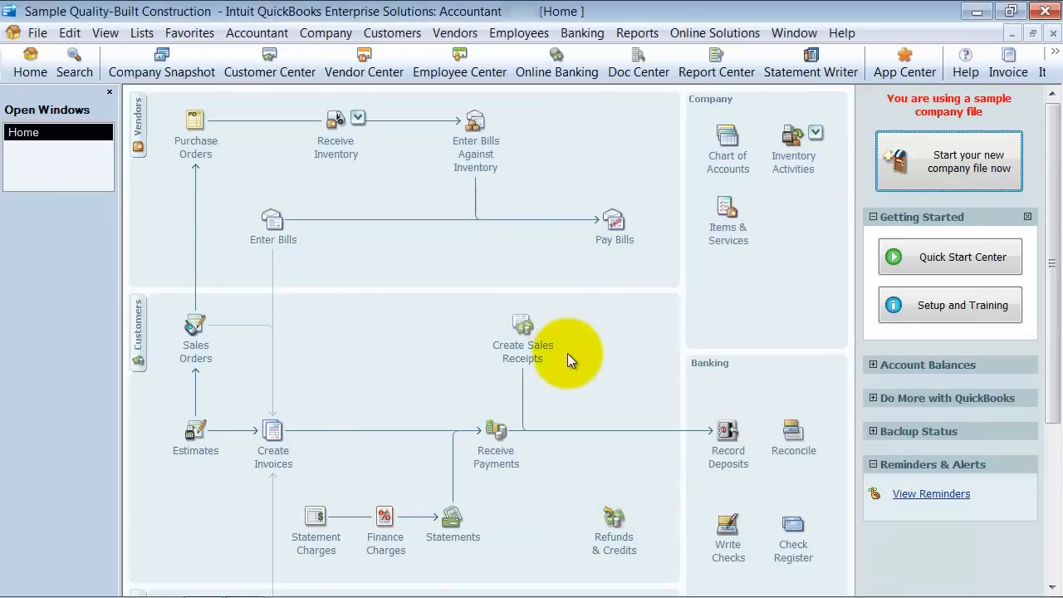